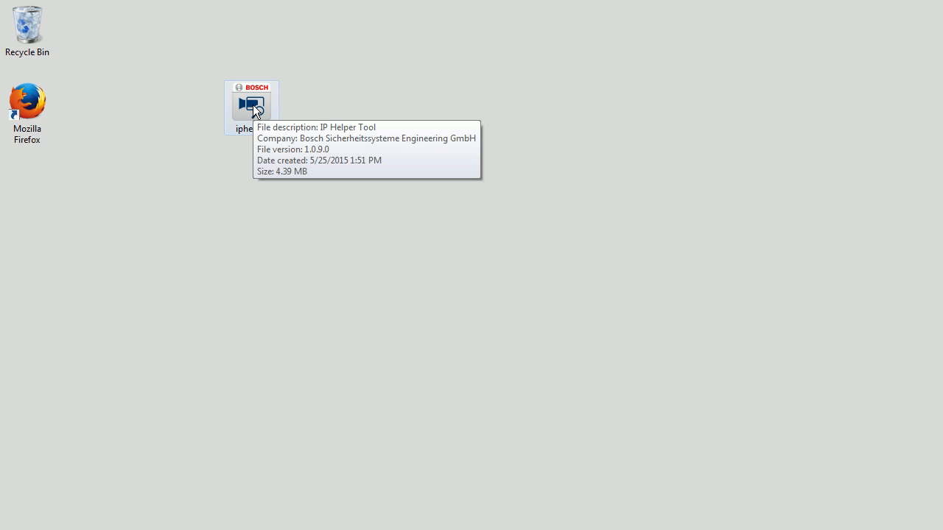
# Step: Launch Bosch IP Helper from the desktop iphelper icon
pyautogui.click(251, 105)
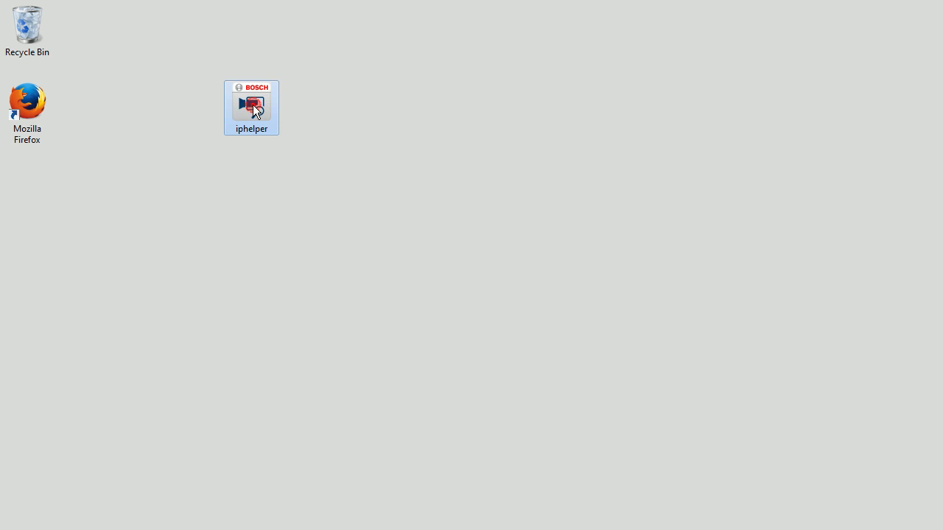
pyautogui.doubleClick(251, 106)
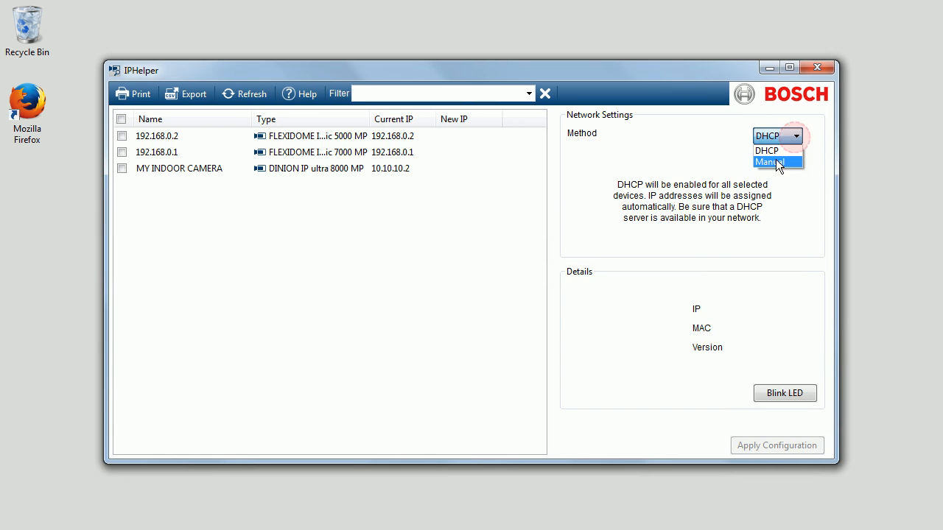
# Step: Switch to Manual addressing, sort by current IP, and tick the 192.168.0.1 camera
pyautogui.click(768, 162)
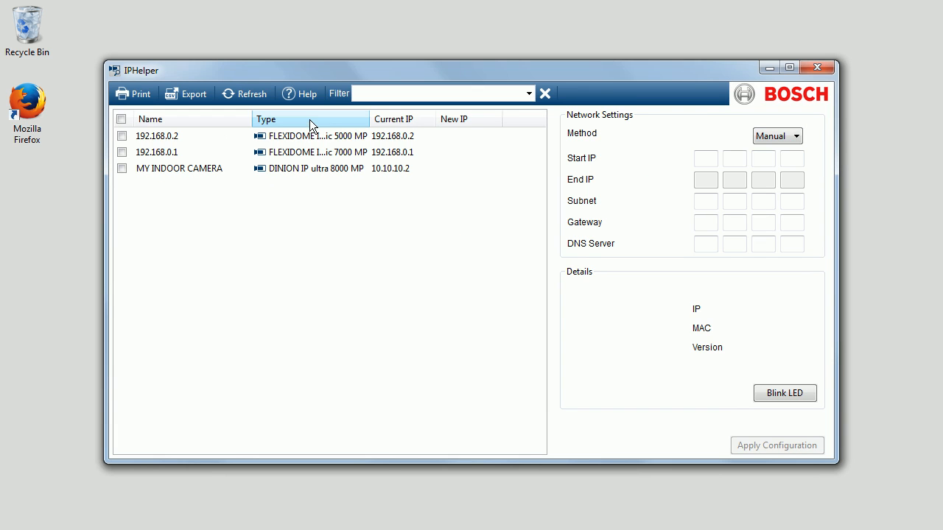
pyautogui.click(394, 118)
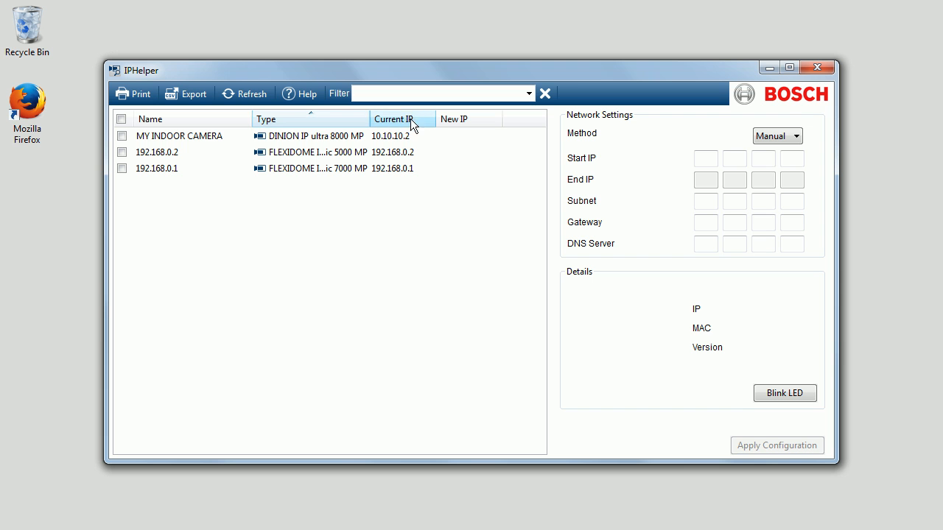
pyautogui.click(393, 118)
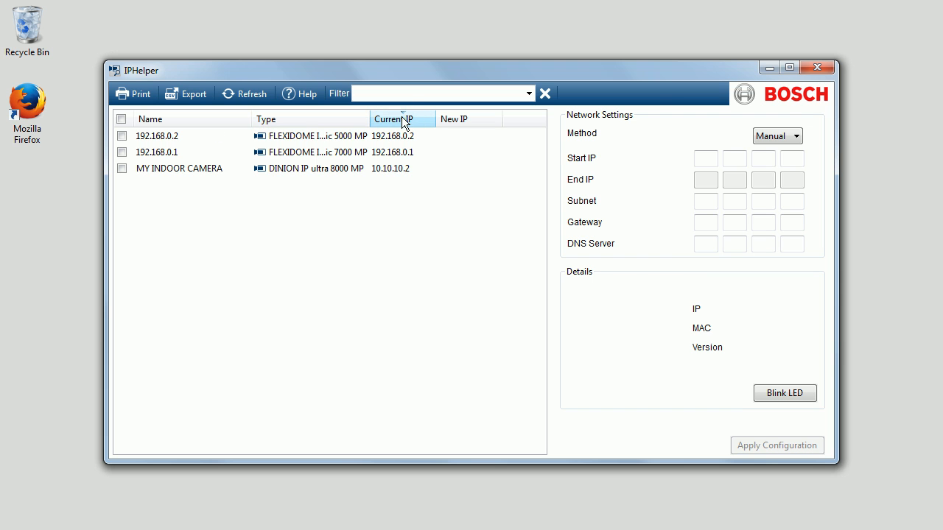
pyautogui.moveTo(237, 213)
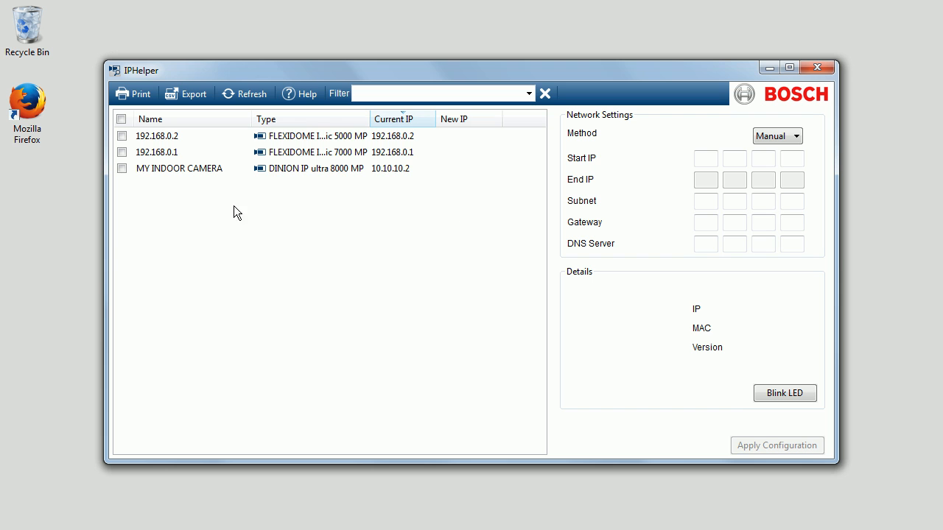
pyautogui.click(122, 152)
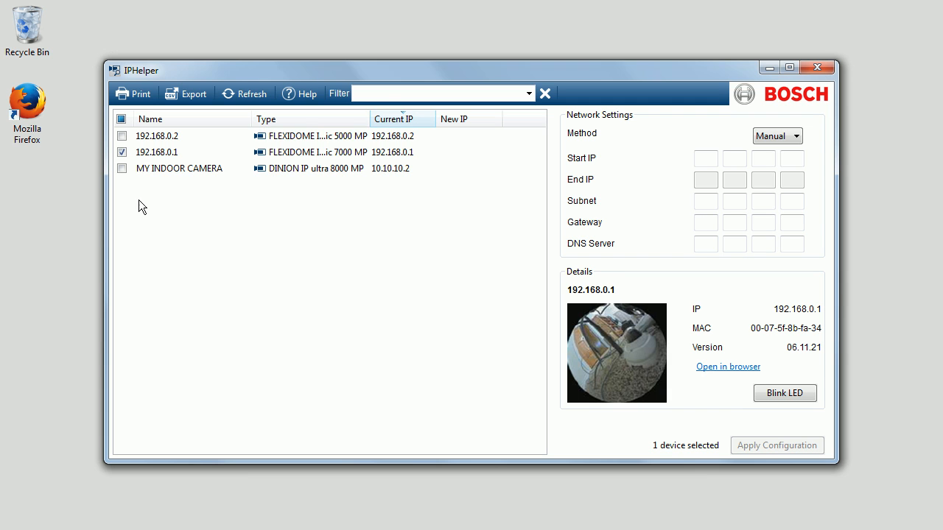
pyautogui.moveTo(168, 196)
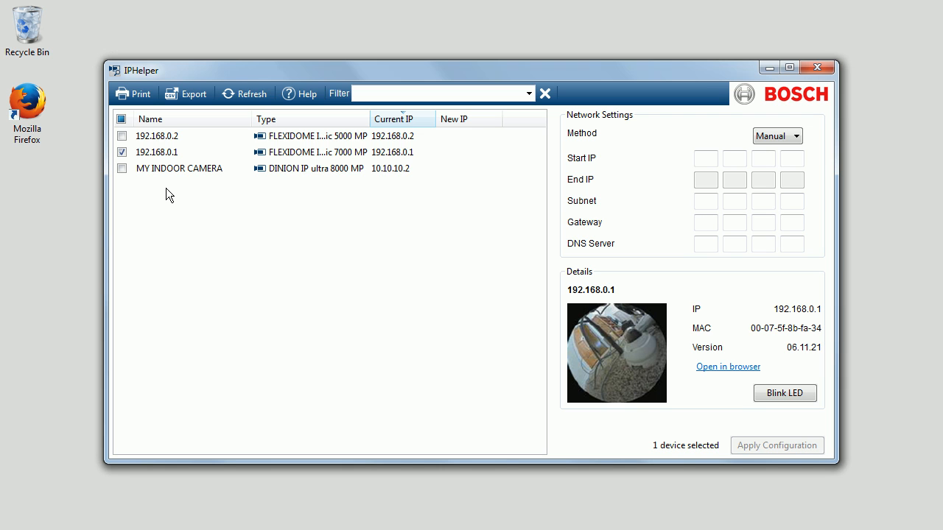
pyautogui.moveTo(335, 177)
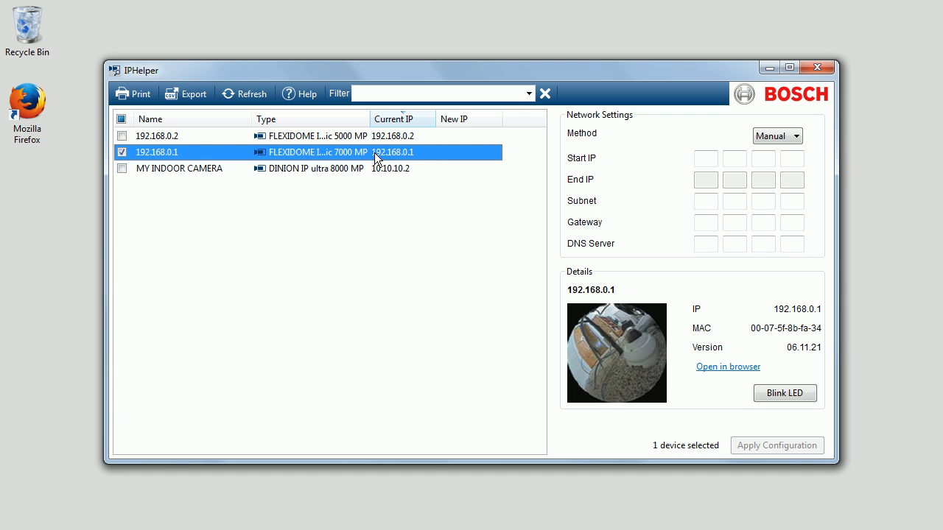
pyautogui.moveTo(143, 177)
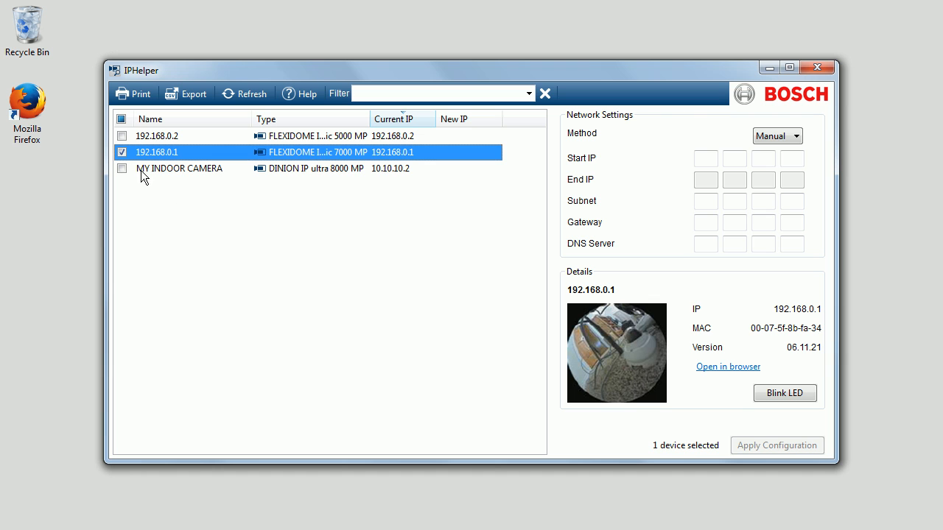
# Step: Tick the 192.168.0.2 camera too and set the start IP to 10.10.10.3
pyautogui.click(121, 136)
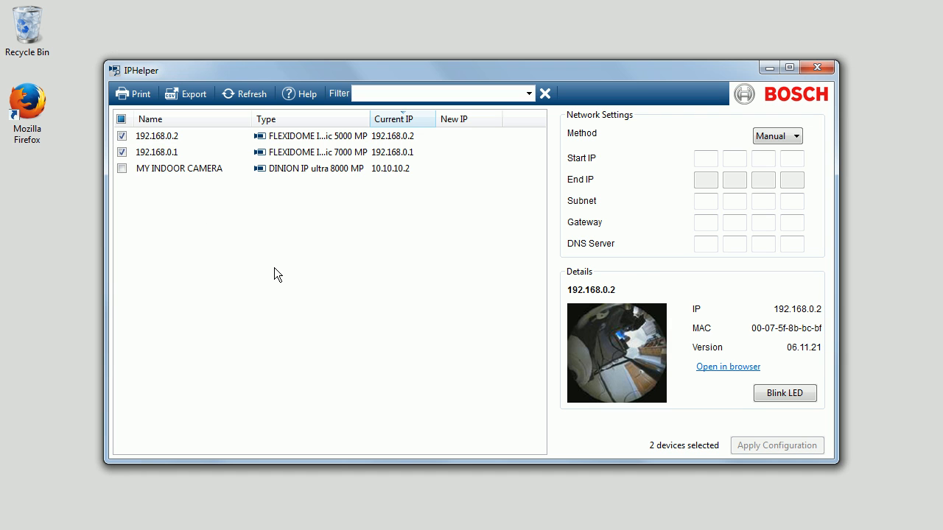
pyautogui.moveTo(163, 177)
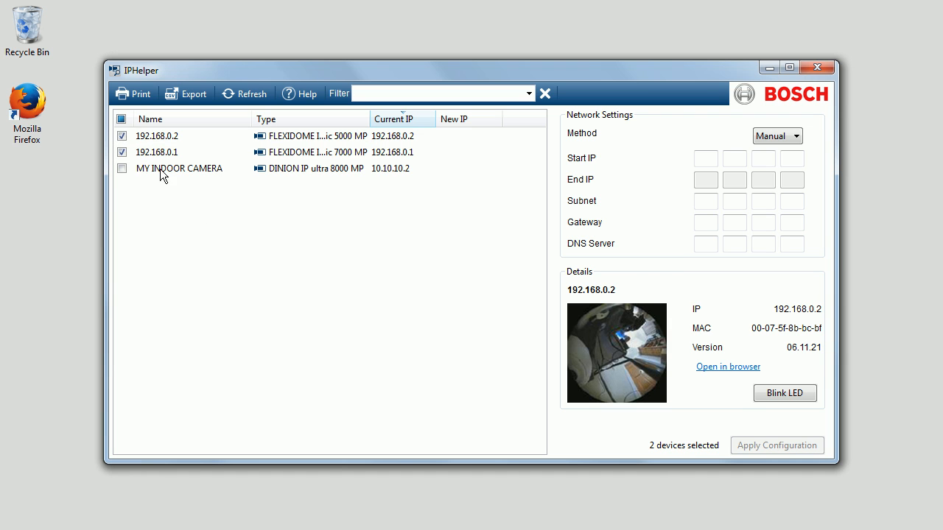
pyautogui.moveTo(637, 157)
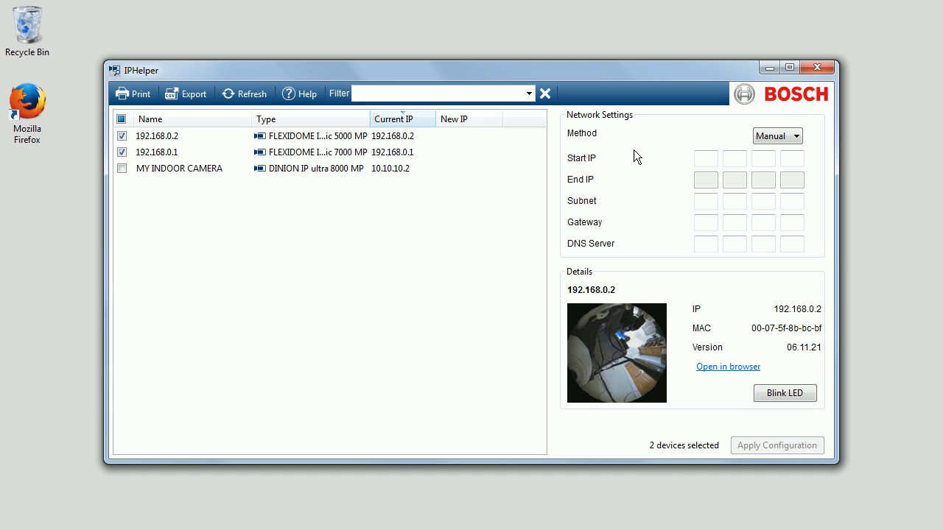
pyautogui.click(704, 158)
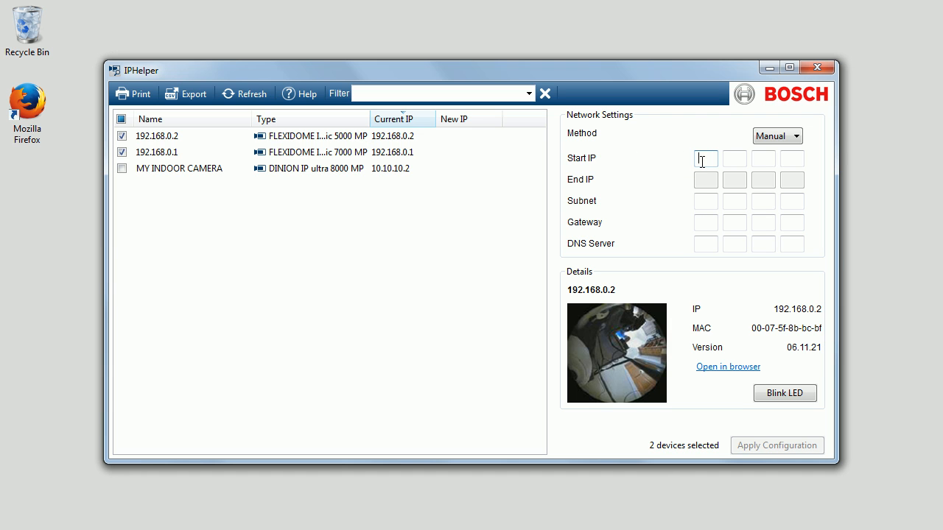
pyautogui.write('10')
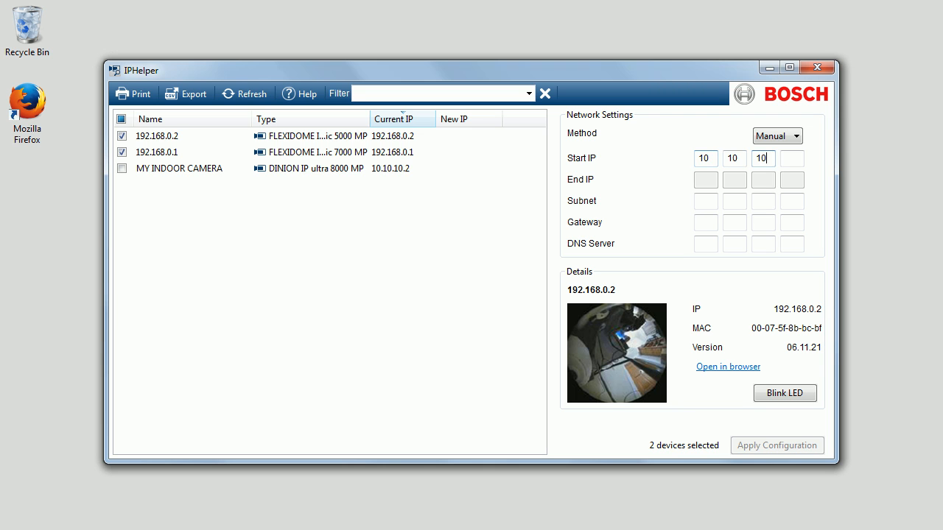
pyautogui.click(792, 158)
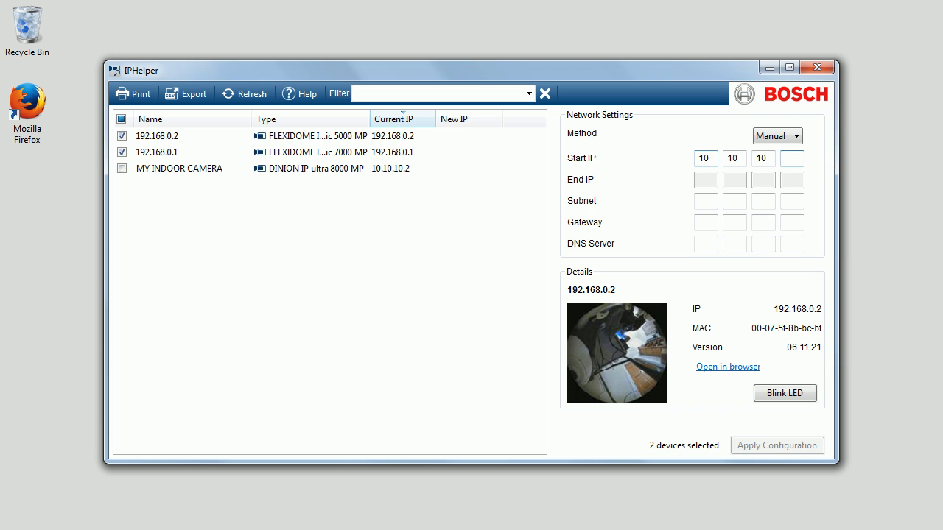
pyautogui.write('3')
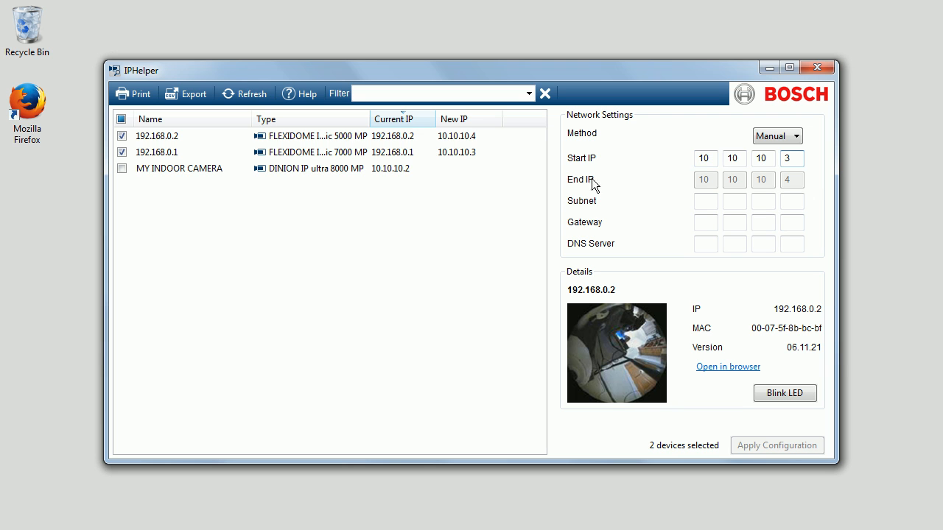
# Step: Enter subnet mask 255.255.0.0
pyautogui.click(705, 201)
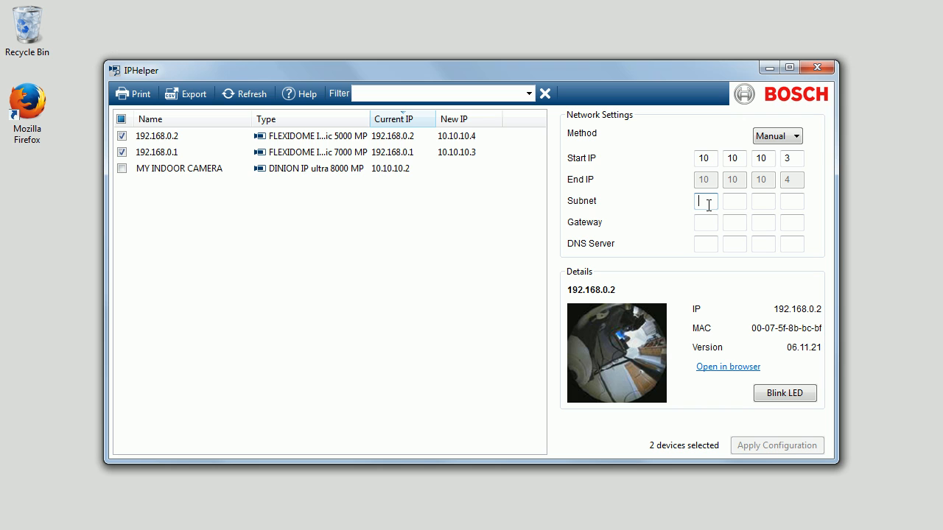
pyautogui.write('255')
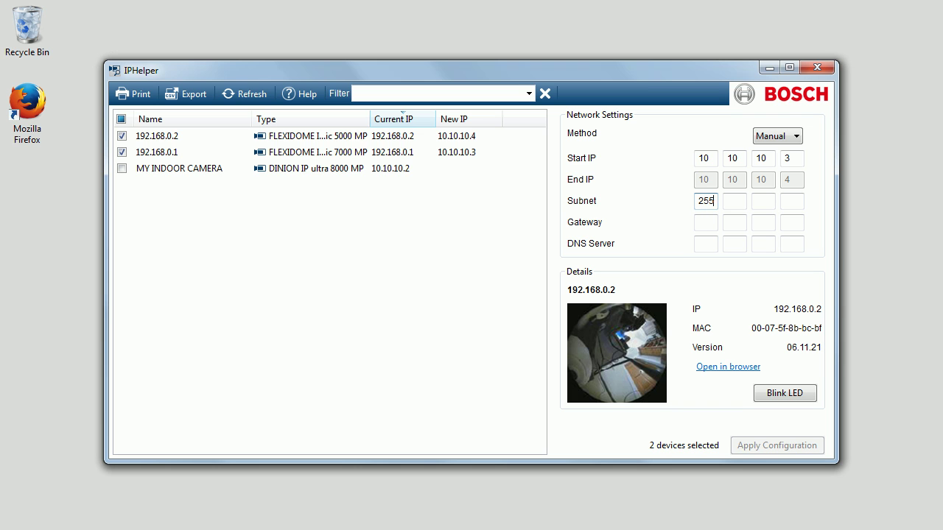
pyautogui.write('255')
pyautogui.click(763, 201)
pyautogui.write('0')
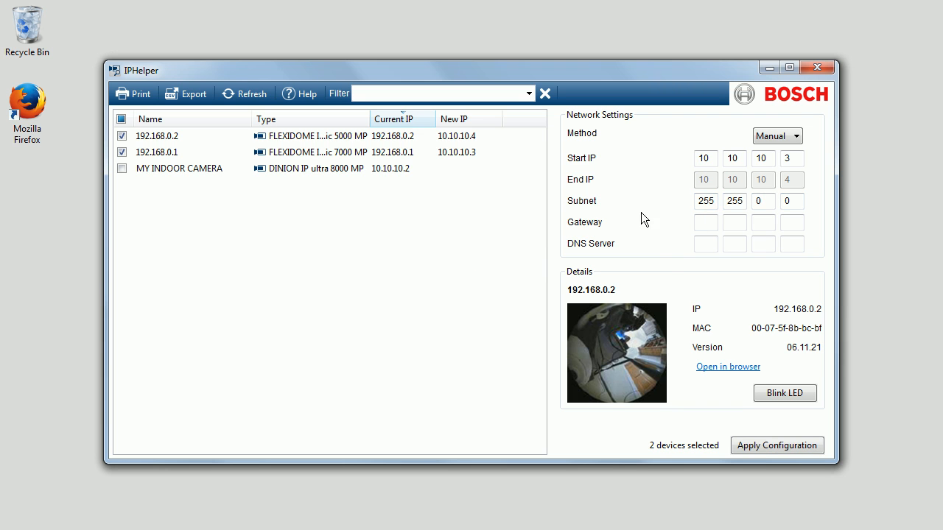
pyautogui.moveTo(696, 279)
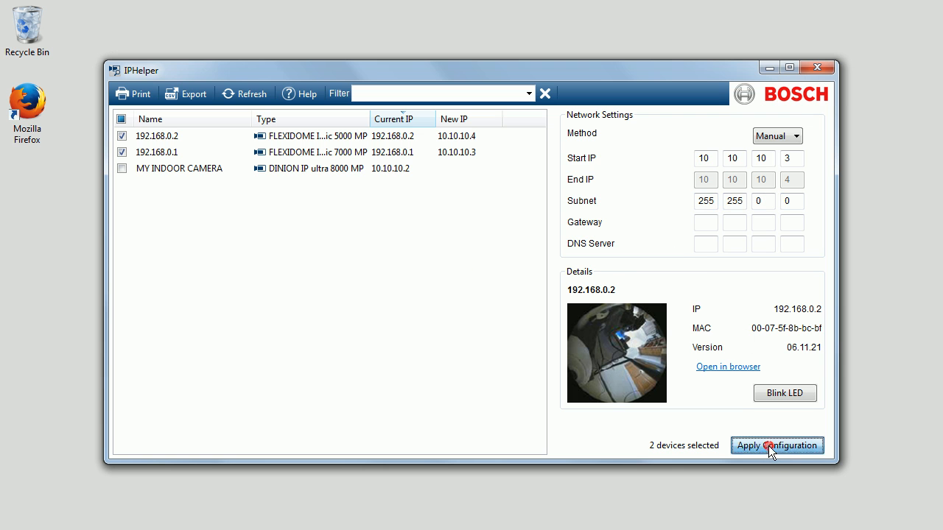
# Step: Apply the configuration to assign 10.10.10.4 and 10.10.10.3 to both cameras
pyautogui.click(776, 444)
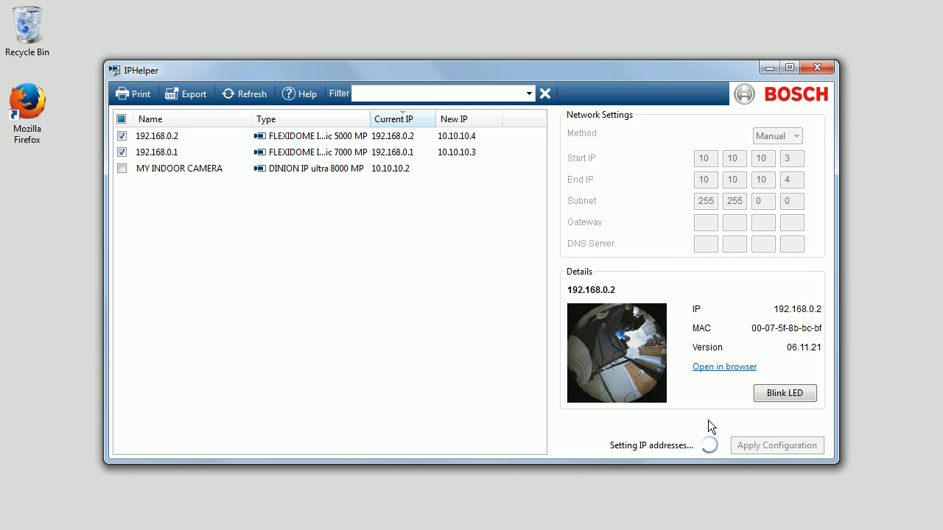
pyautogui.moveTo(458, 267)
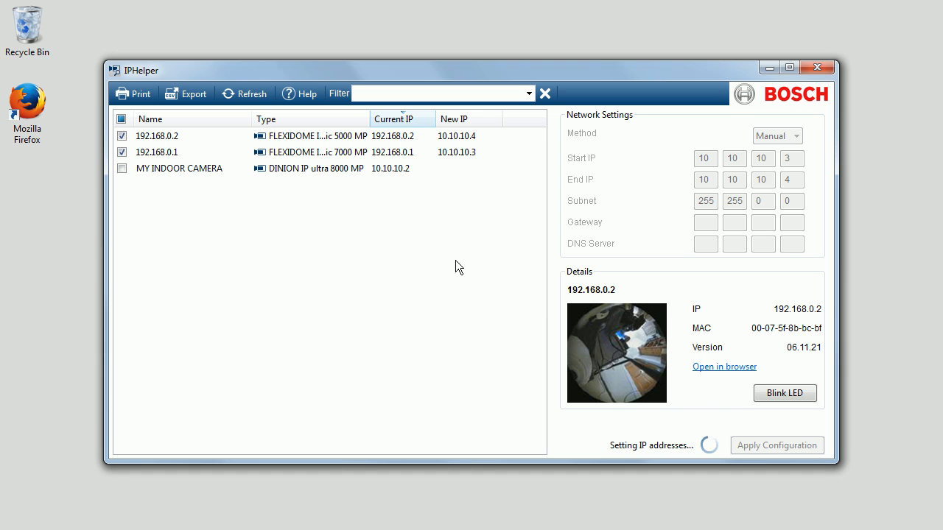
pyautogui.moveTo(526, 350)
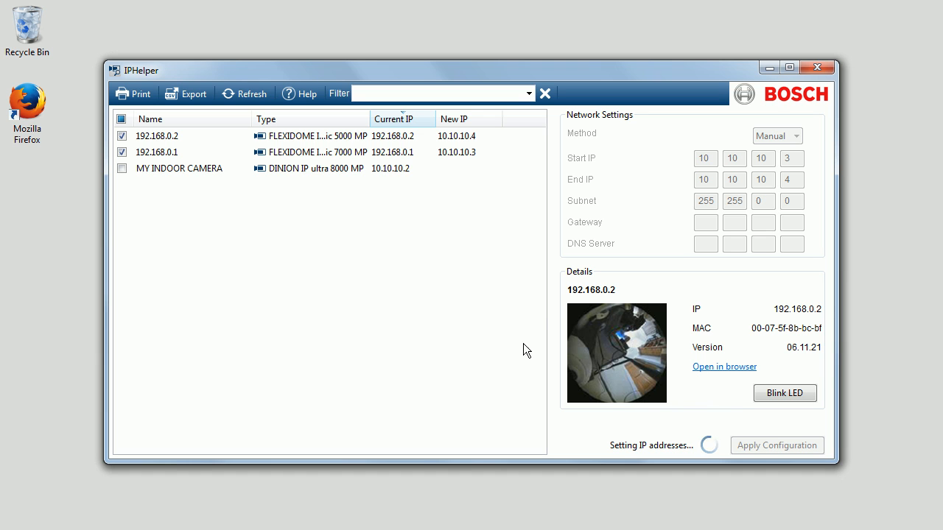
pyautogui.moveTo(597, 436)
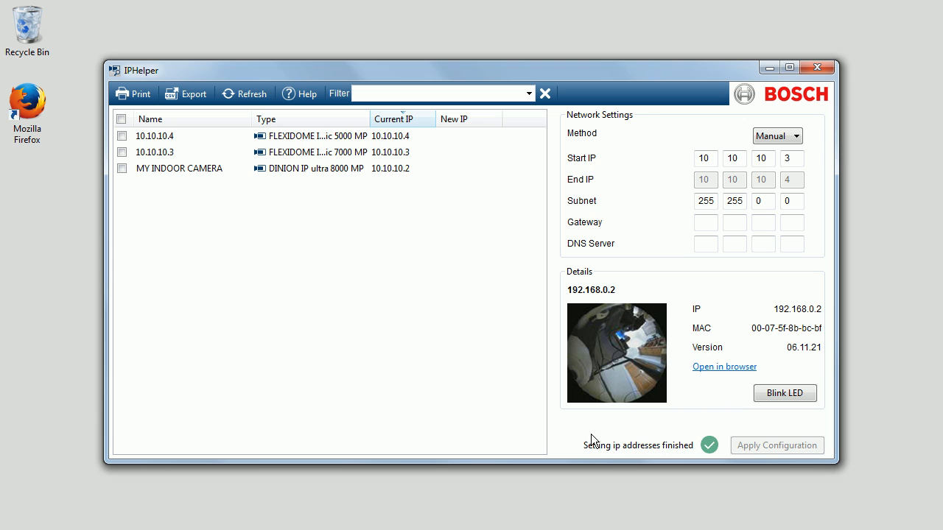
pyautogui.moveTo(581, 452)
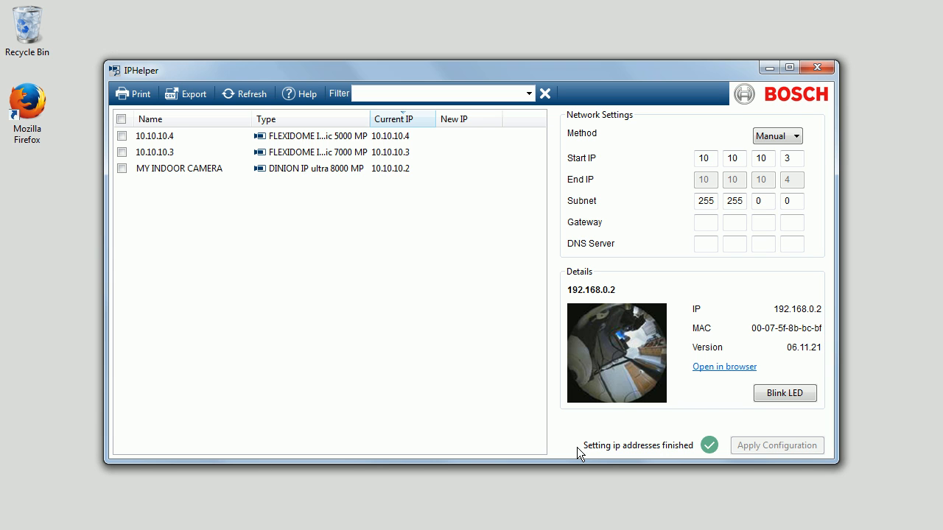
pyautogui.moveTo(331, 315)
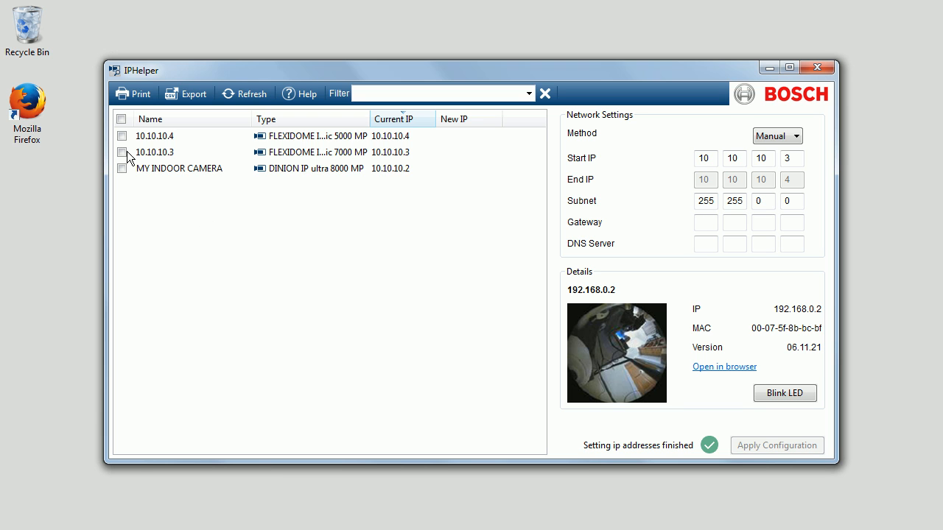
# Step: Rename the 10.10.10.3 camera to 'Front Door' by editing its Name cell
pyautogui.click(121, 151)
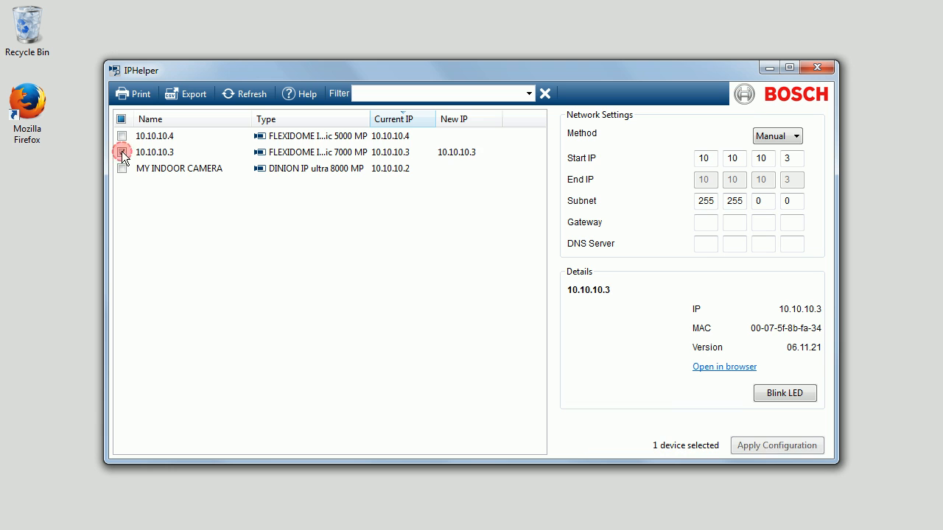
pyautogui.click(122, 151)
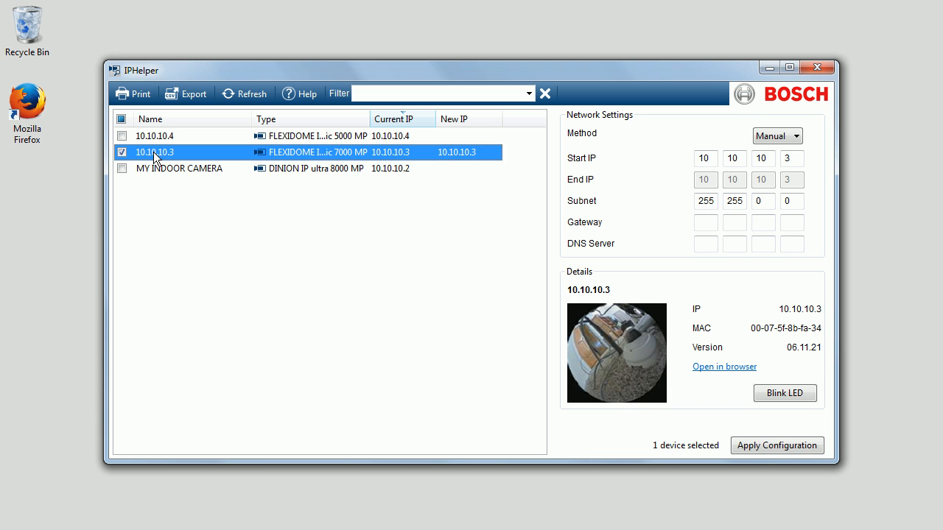
pyautogui.doubleClick(155, 151)
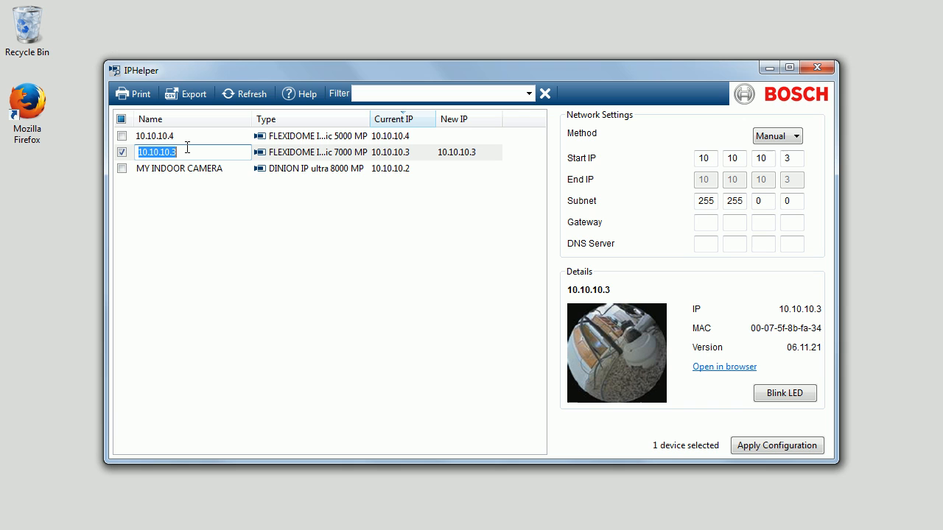
pyautogui.write('Front Door')
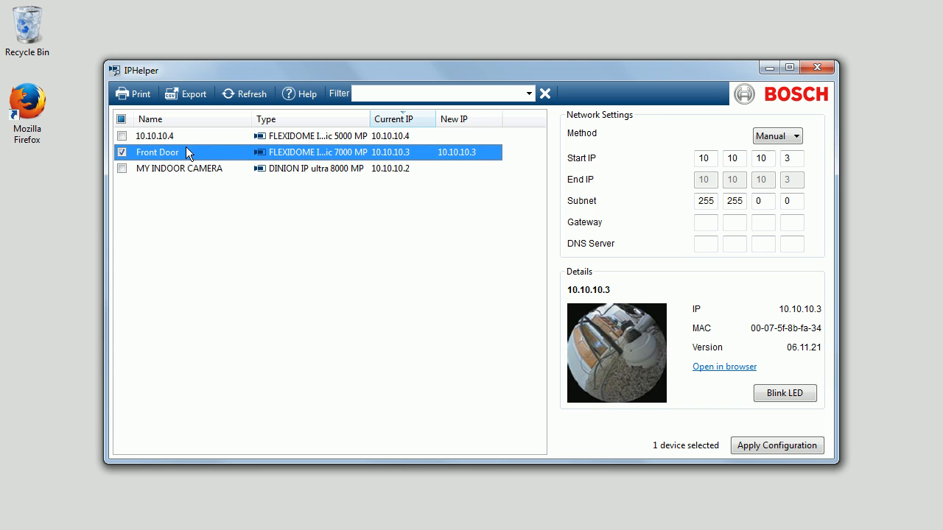
pyautogui.moveTo(653, 393)
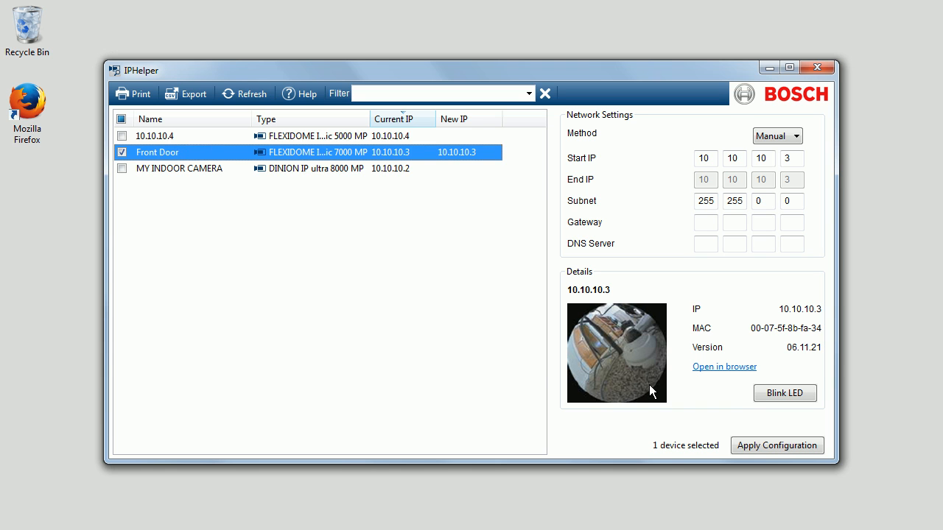
pyautogui.click(179, 168)
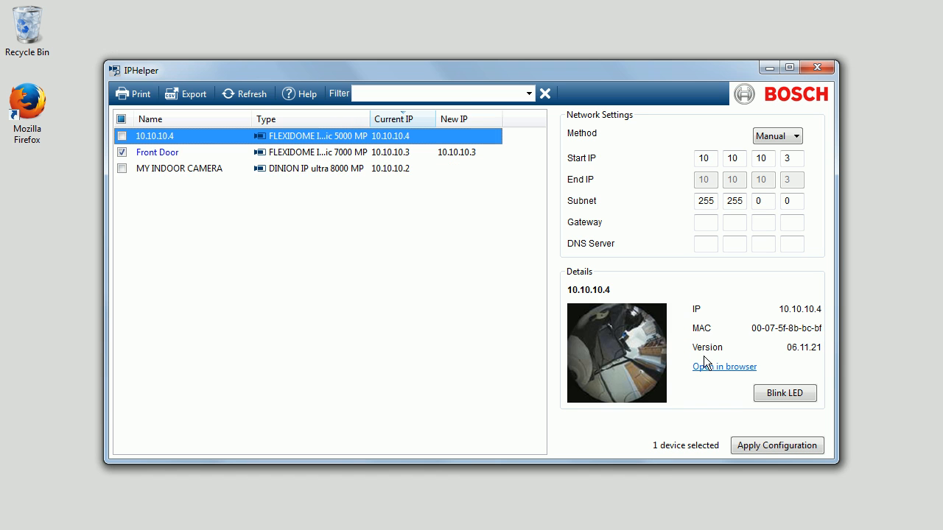
pyautogui.moveTo(711, 378)
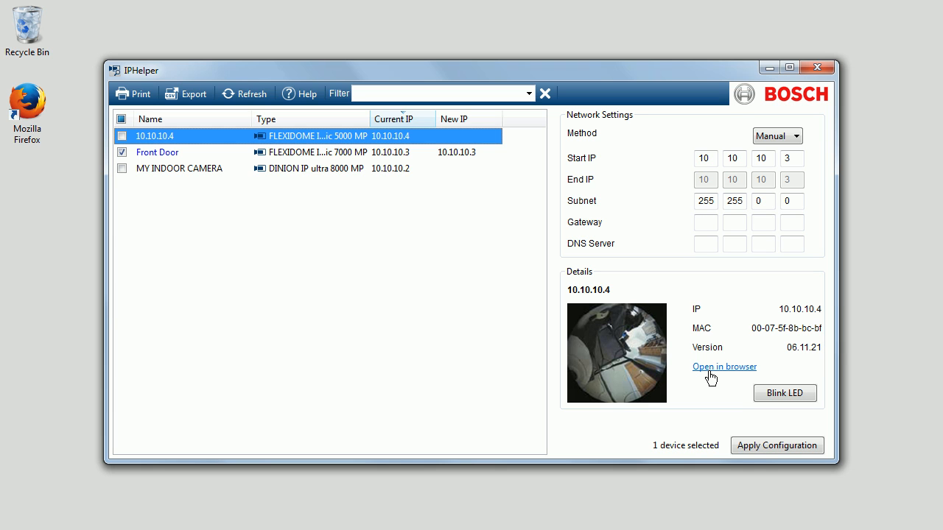
pyautogui.moveTo(716, 385)
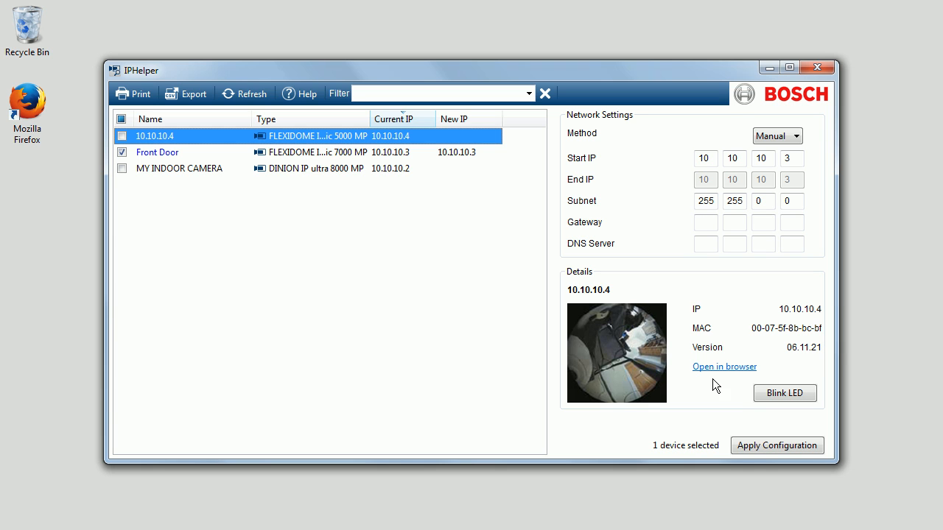
pyautogui.moveTo(718, 374)
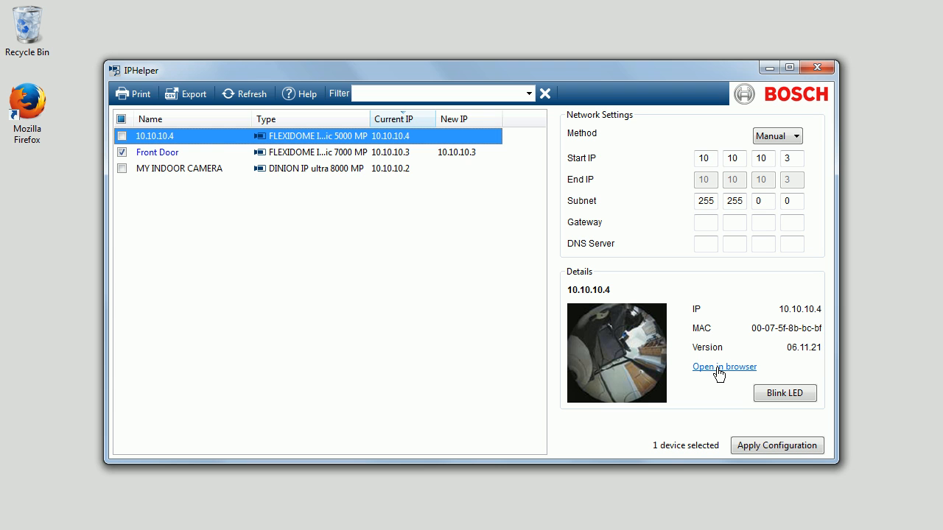
# Step: Preview a printout of the device list, then close IP Helper
pyautogui.click(134, 93)
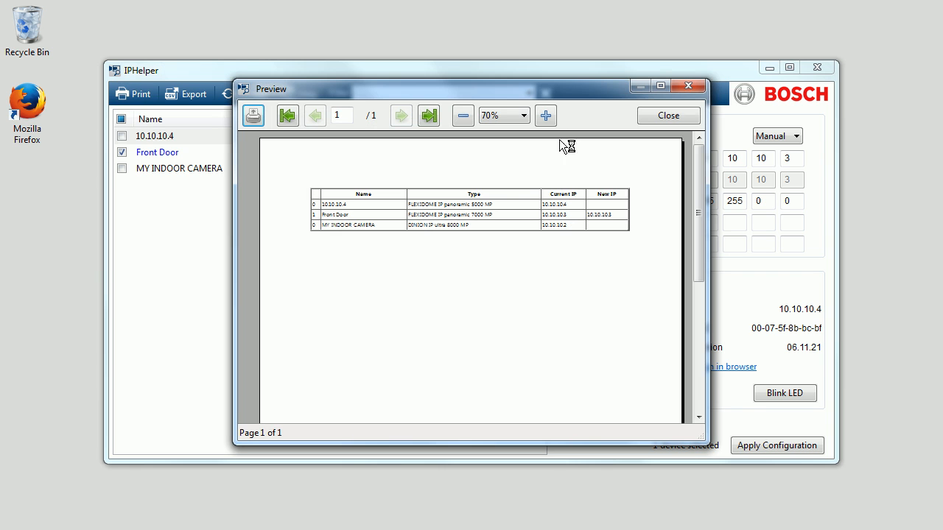
pyautogui.click(667, 115)
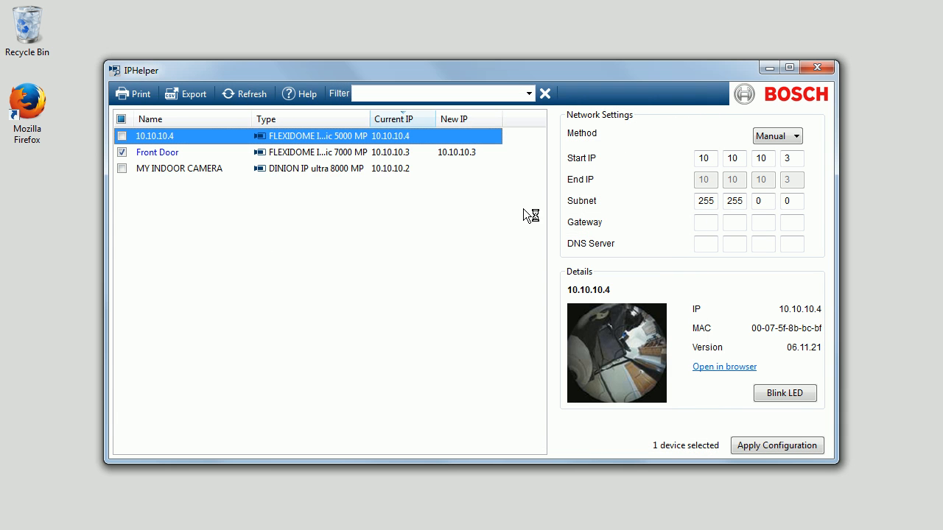
pyautogui.moveTo(461, 234)
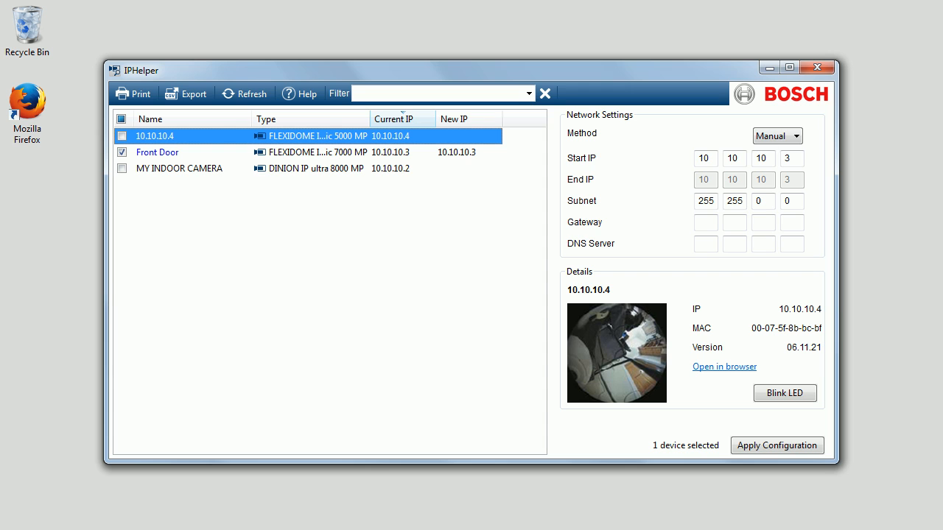
pyautogui.click(818, 67)
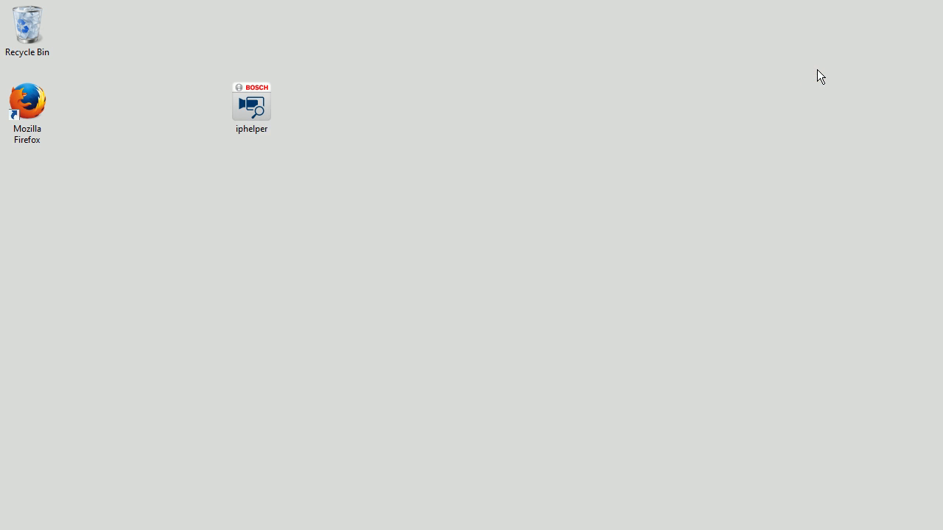